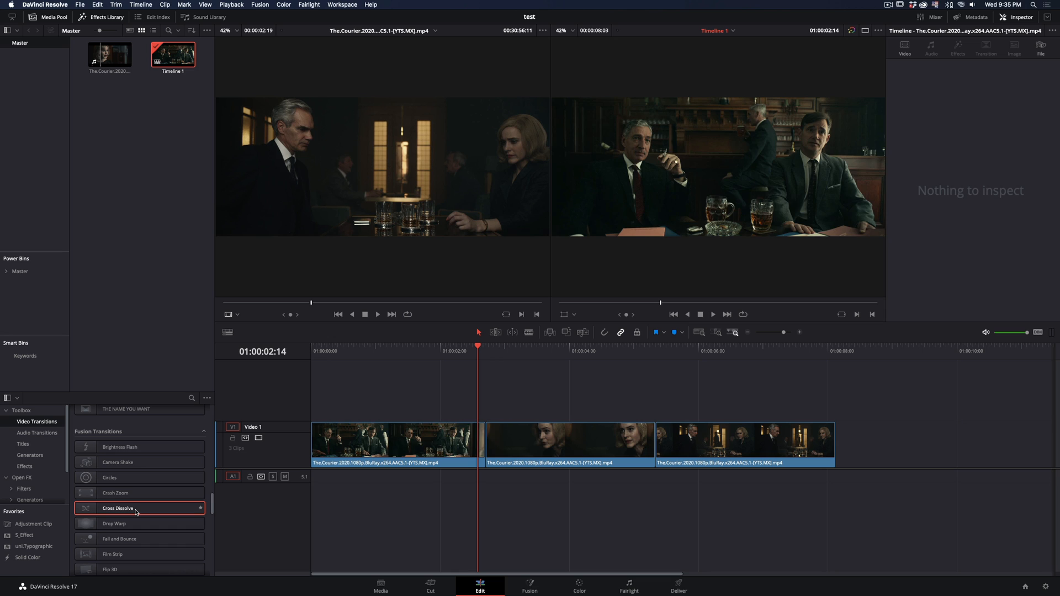
# - Drop a Cross Dissolve onto the first cut and open it in the Fusion page
pyautogui.moveTo(121, 508); pyautogui.dragTo(477, 443)
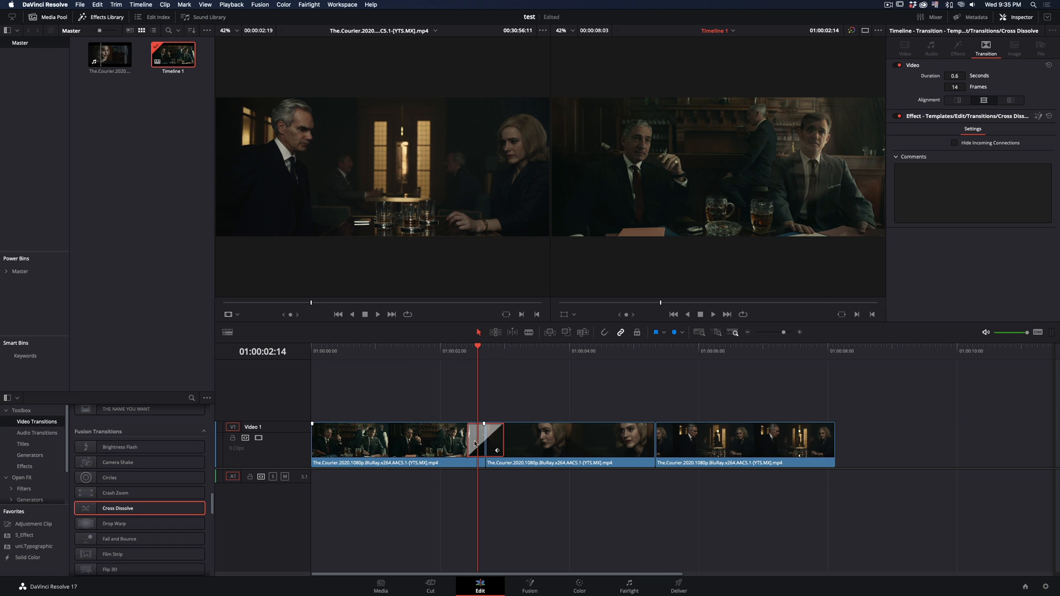
pyautogui.rightClick(475, 443)
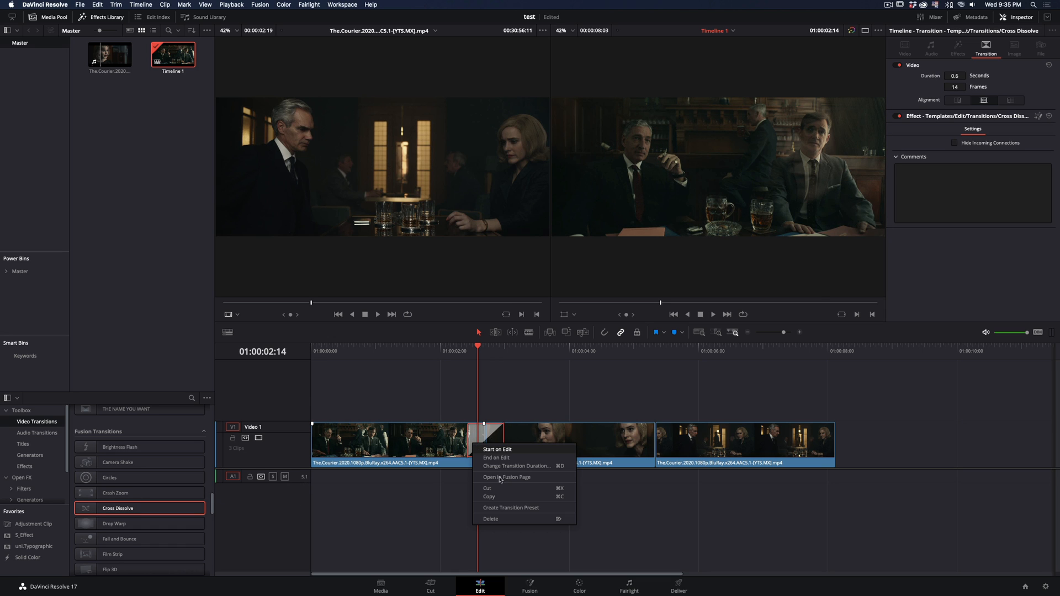
pyautogui.click(505, 477)
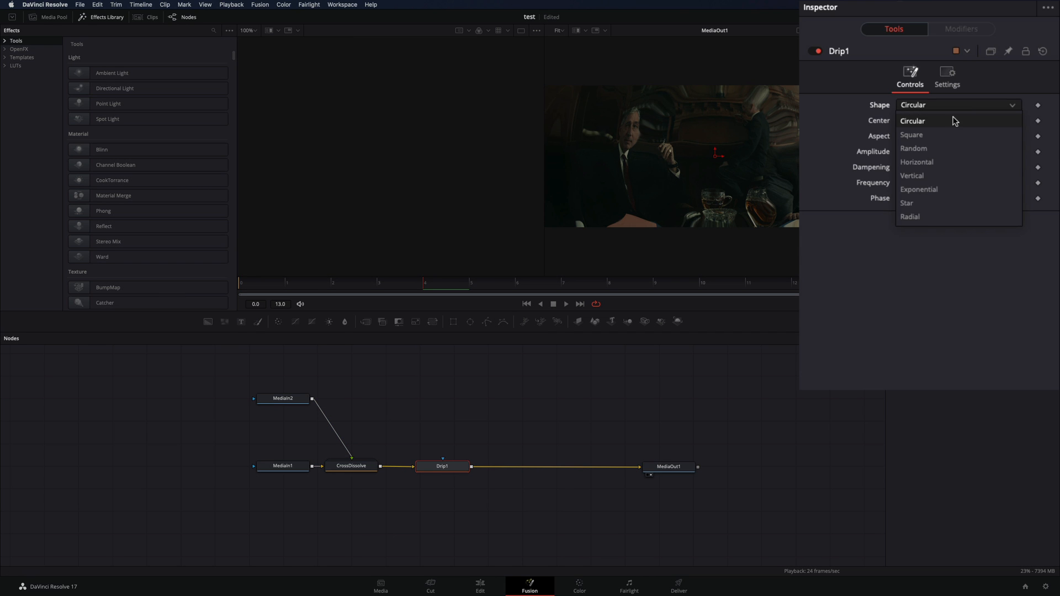
# - Set the Drip node's Shape to Radial
pyautogui.click(910, 217)
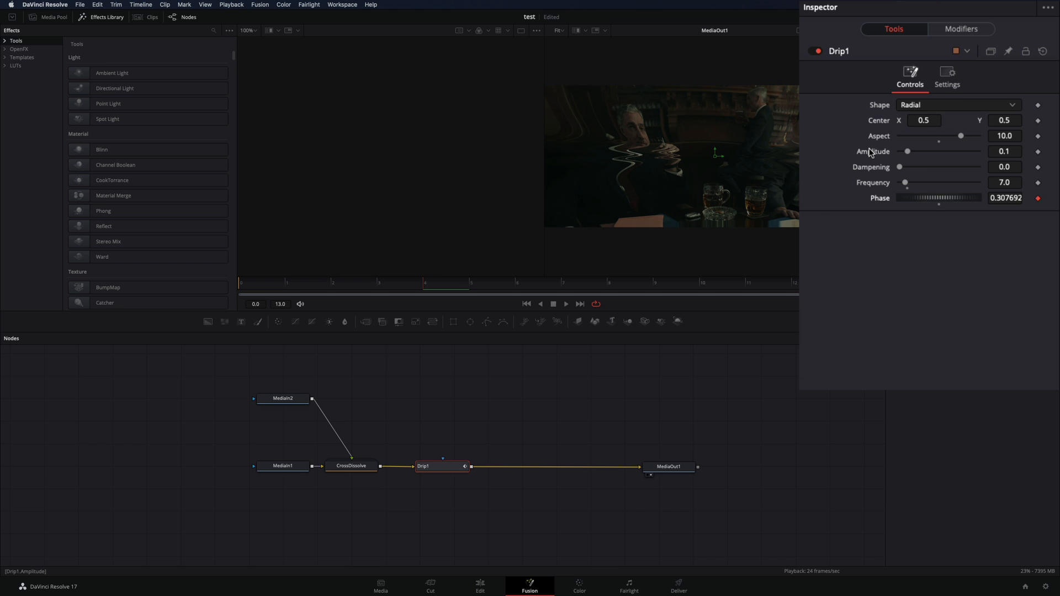
# - Drive Drip Amplitude with an Anim Curves modifier set to Sine easing
pyautogui.rightClick(870, 151)
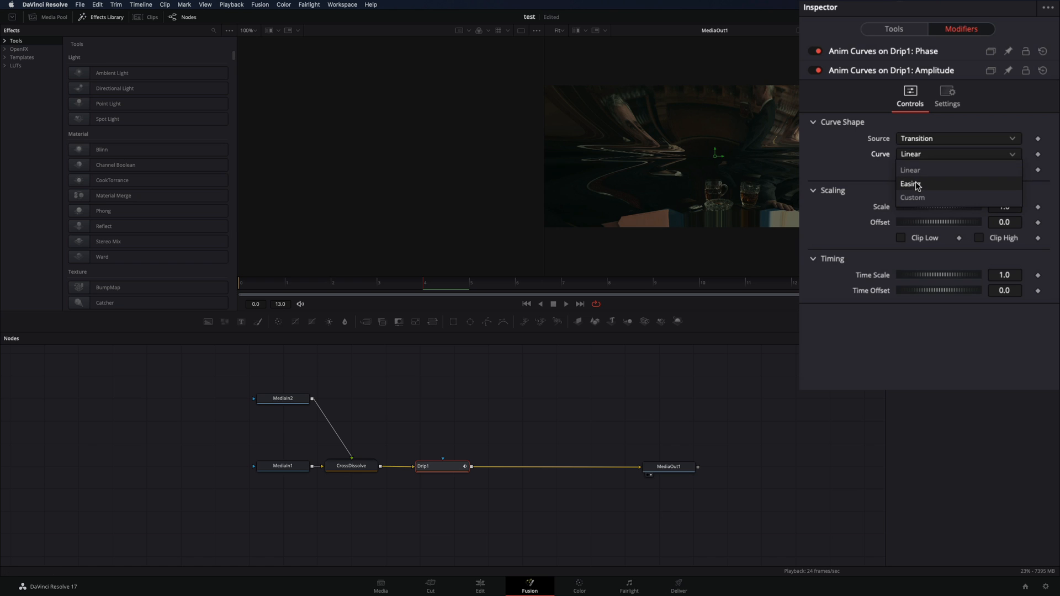
pyautogui.click(910, 184)
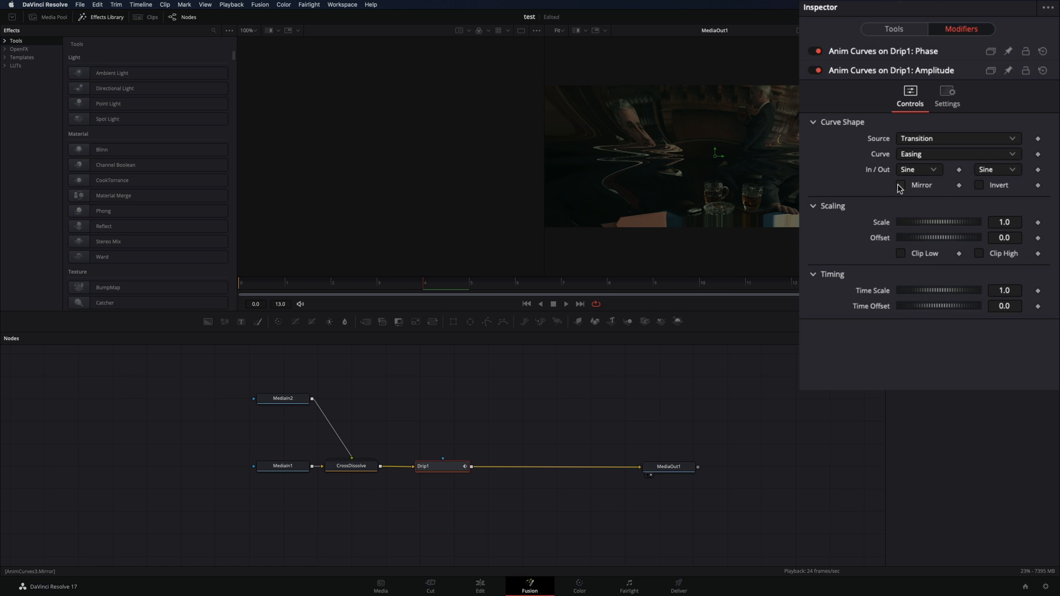
pyautogui.click(902, 185)
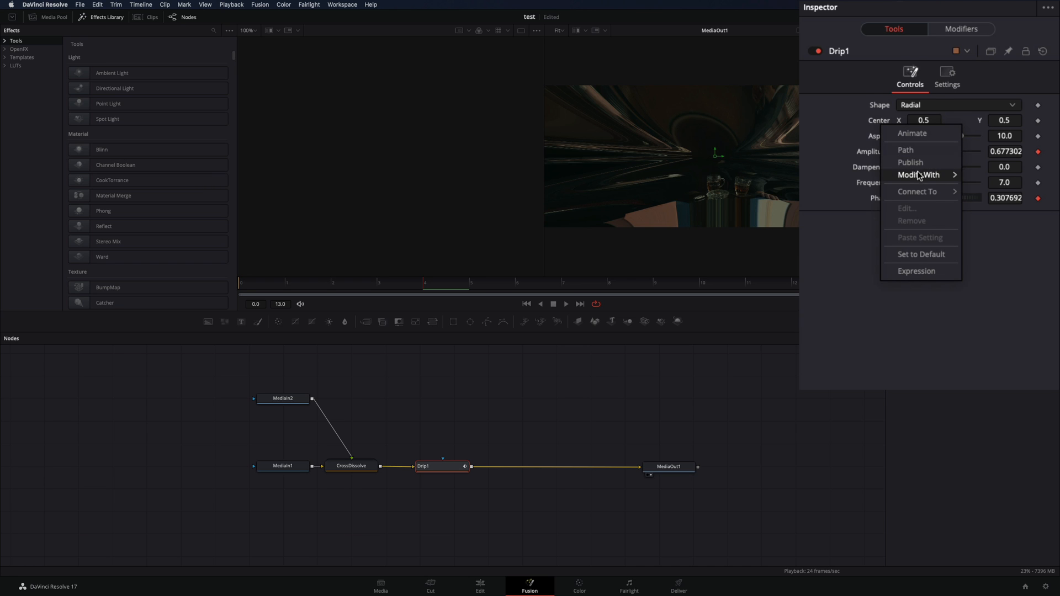
# - Attach a Path to the Drip Center and ease its Y value with an Anim Curves modifier
pyautogui.click(919, 175)
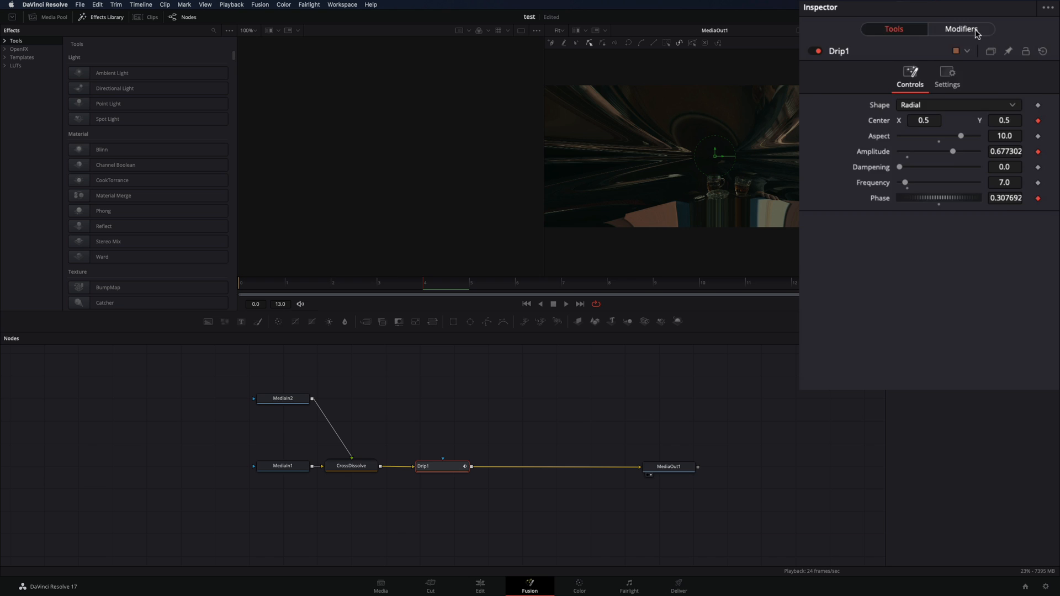
pyautogui.click(962, 29)
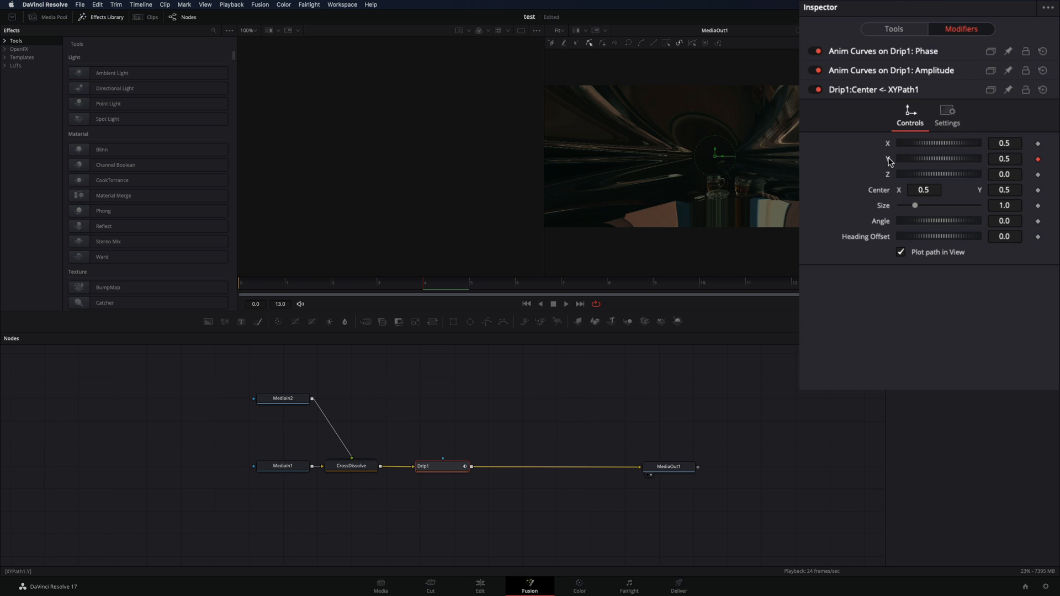
pyautogui.rightClick(890, 142)
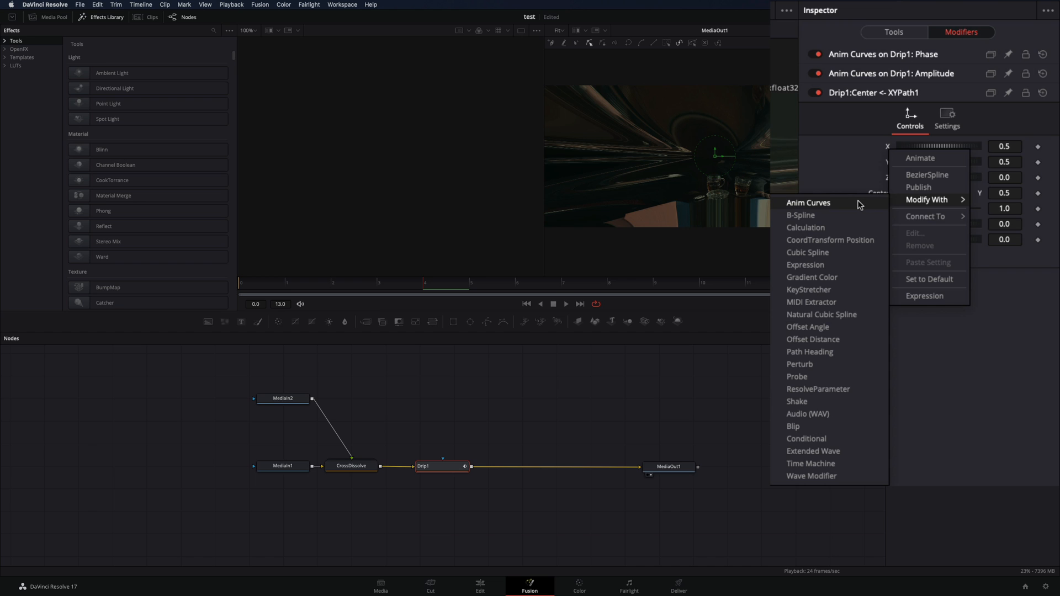
pyautogui.click(808, 203)
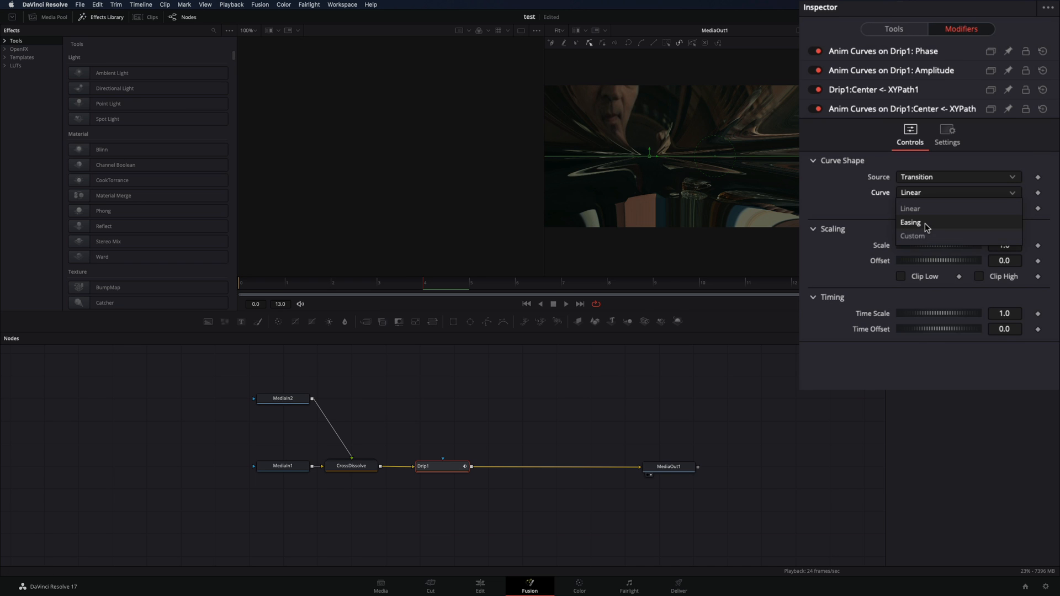
pyautogui.click(911, 222)
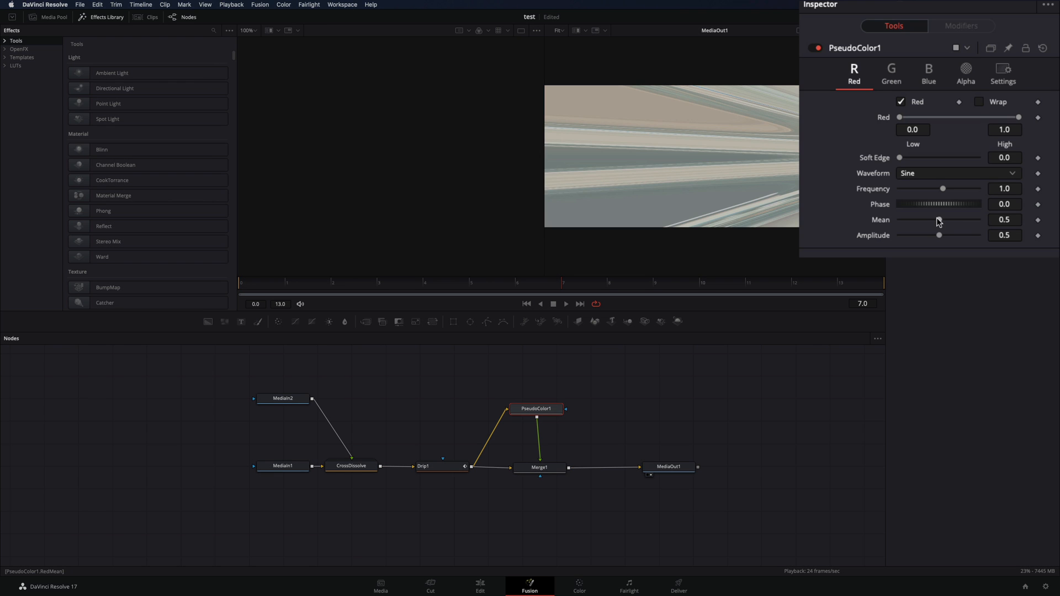
# - Adjust the PseudoColor Green and Red channel waveforms for a vivid multicolour look
pyautogui.click(891, 73)
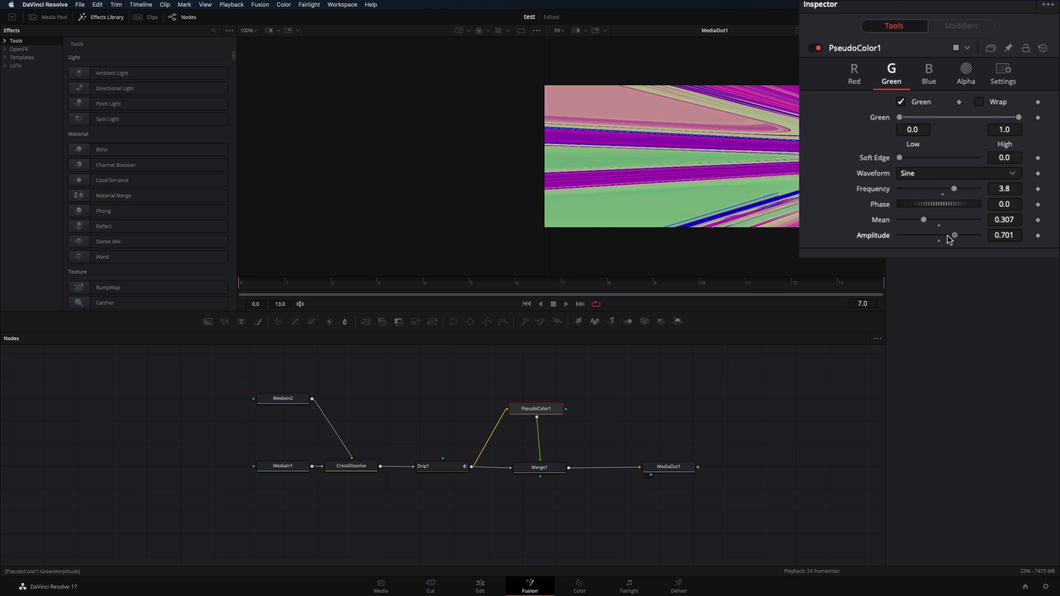
pyautogui.click(854, 72)
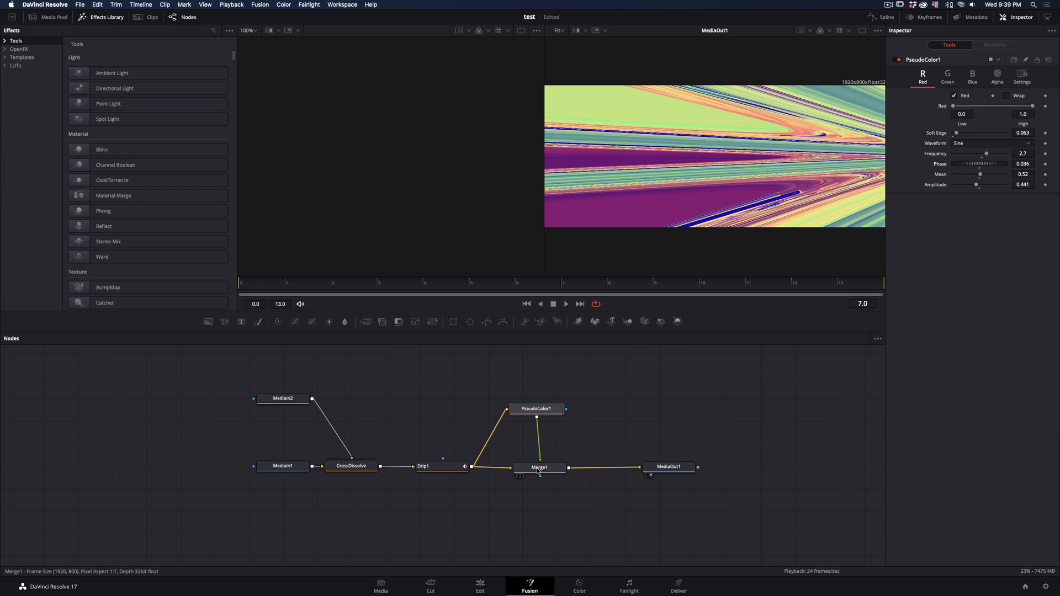
# - Drive Merge1's Blend with an Anim Curves modifier set to Sine easing
pyautogui.click(539, 467)
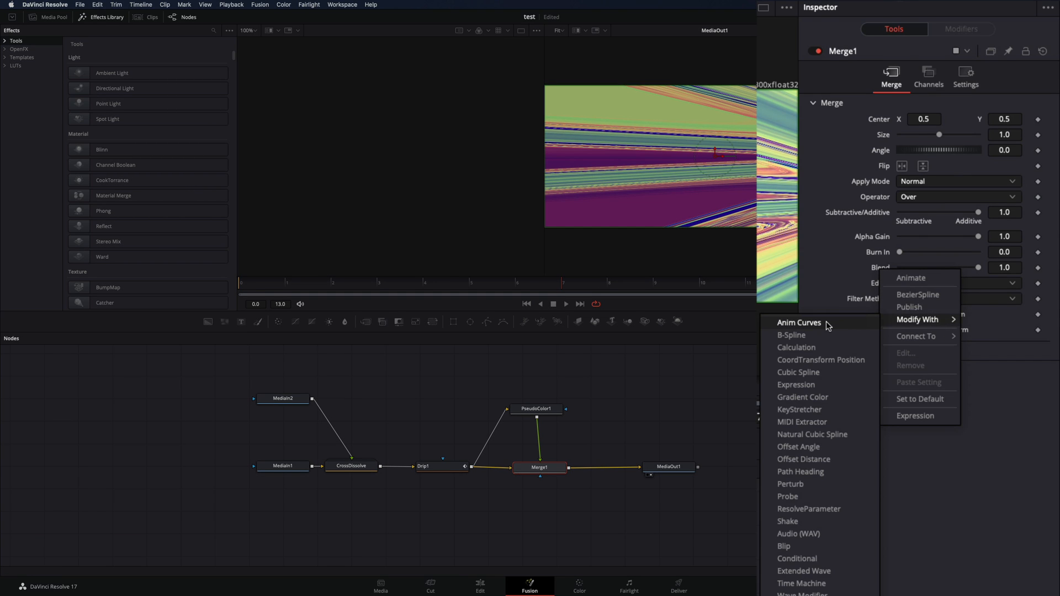
pyautogui.click(800, 322)
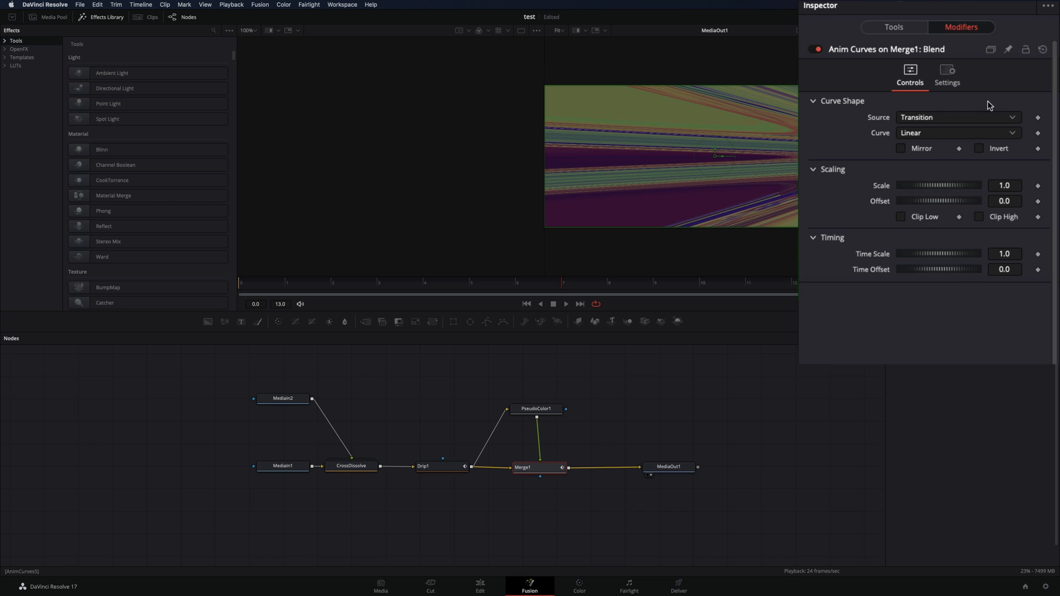
pyautogui.click(958, 133)
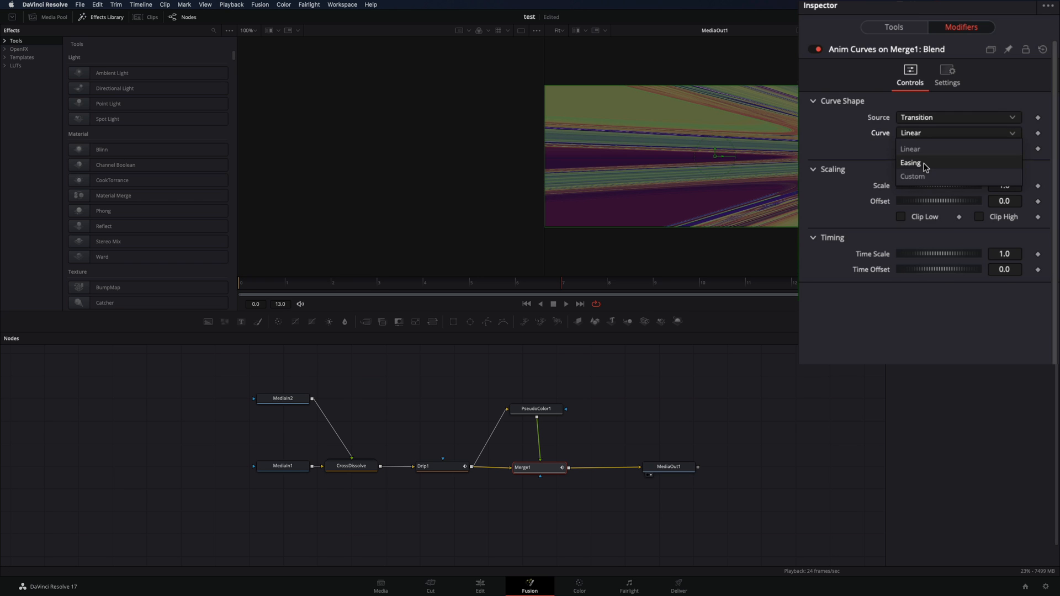
pyautogui.click(910, 162)
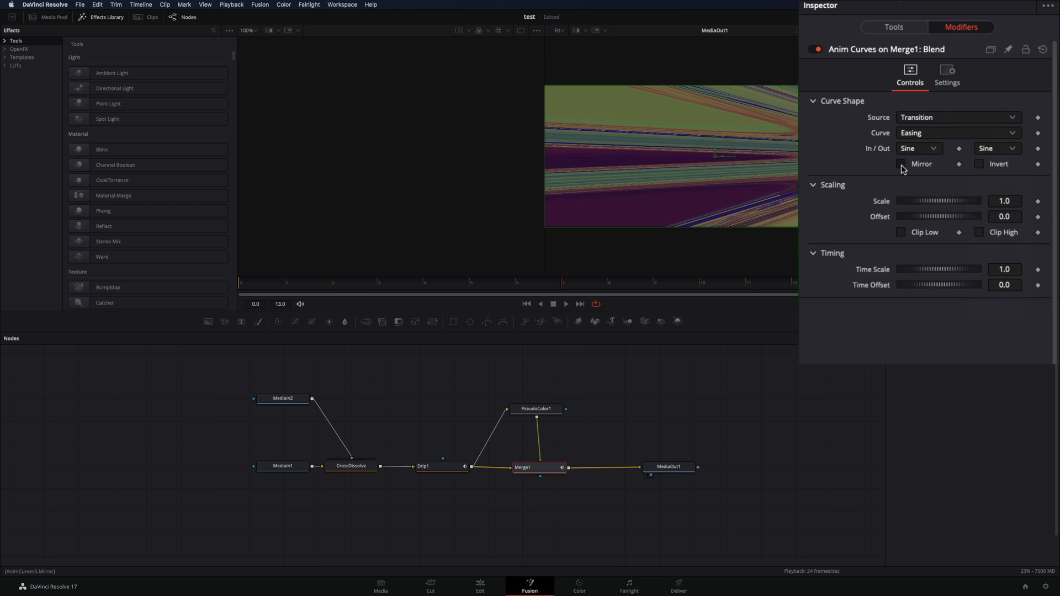